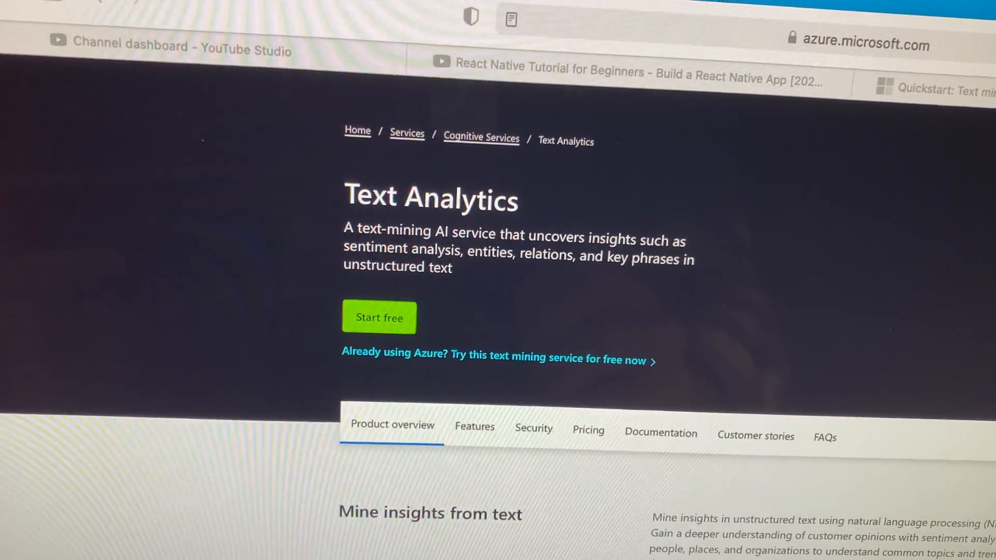
pyautogui.scroll(-3)
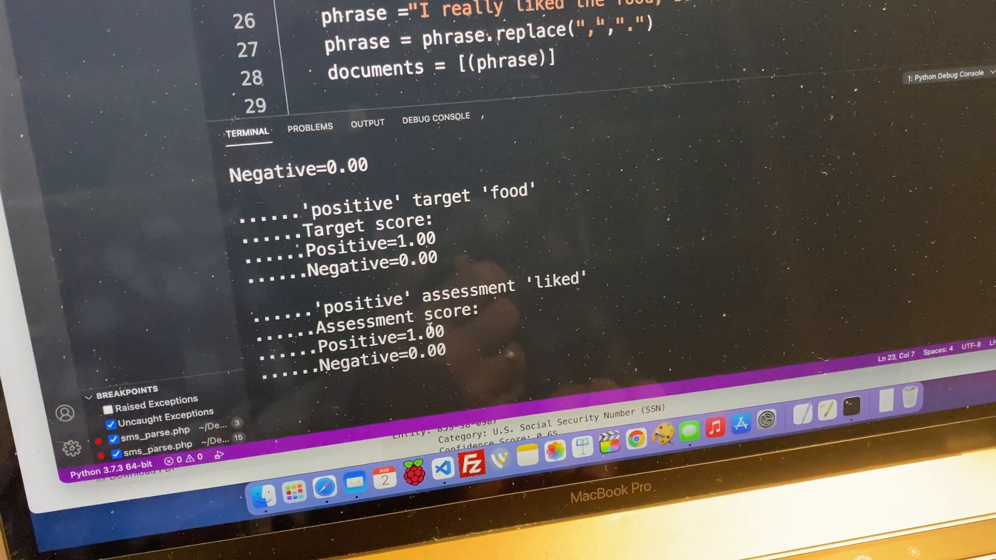
pyautogui.scroll(-3)
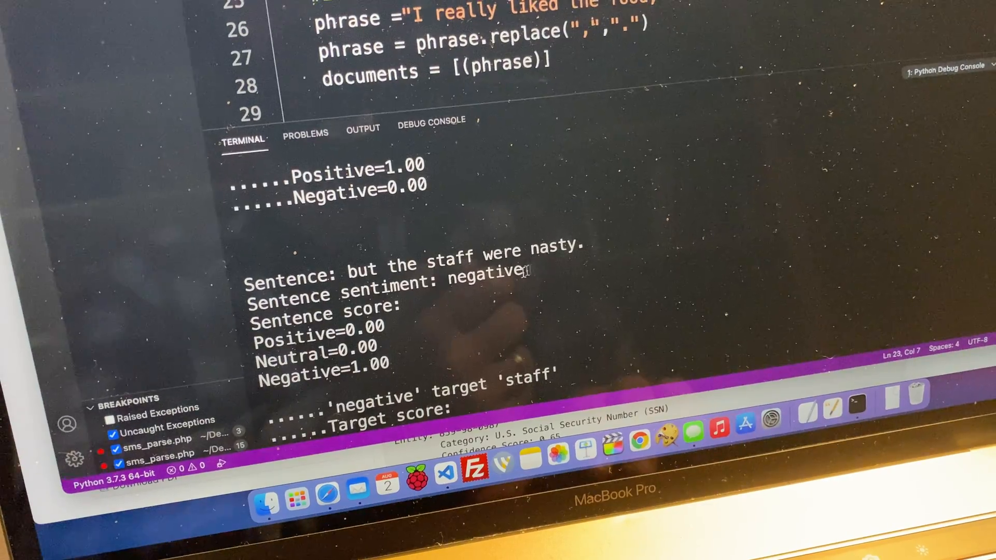
pyautogui.scroll(-3)
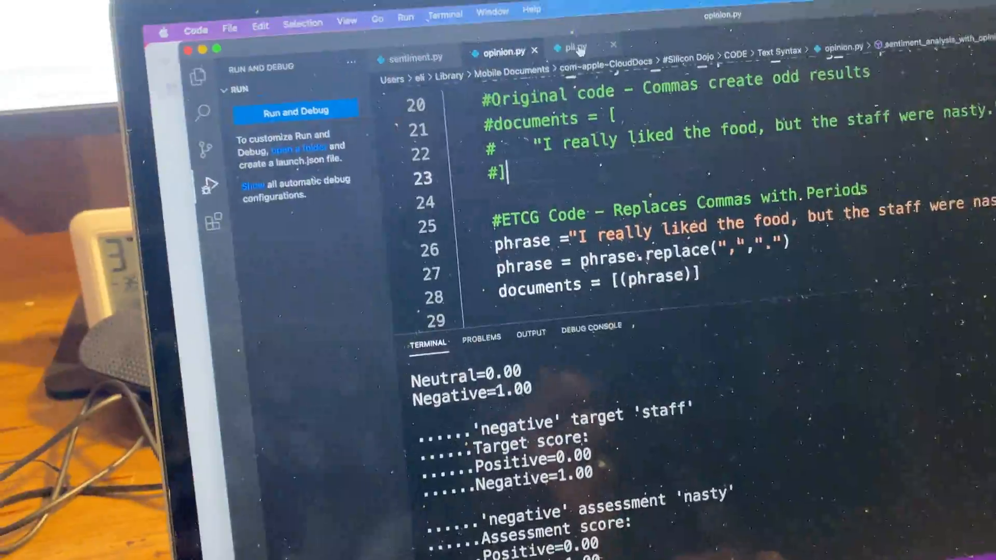
pyautogui.click(569, 50)
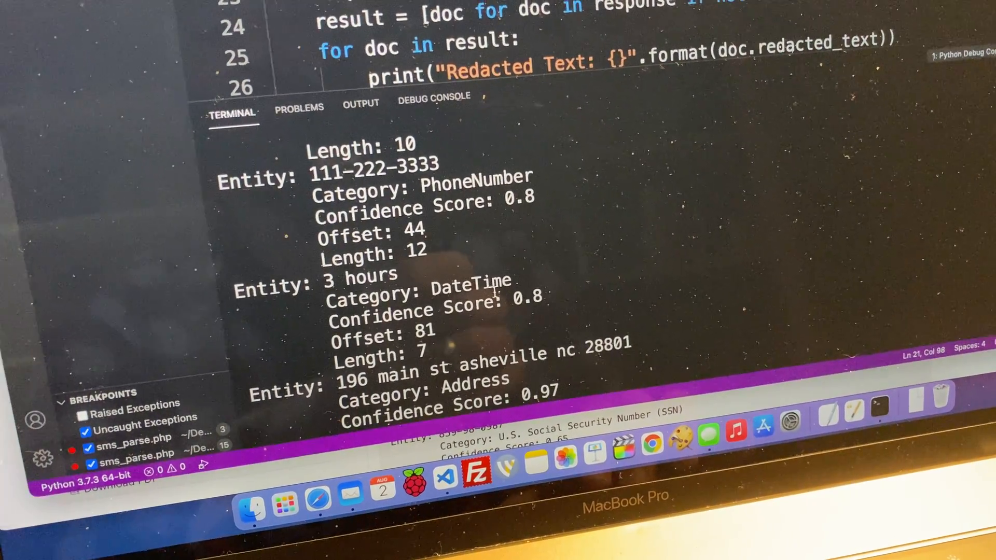
pyautogui.scroll(-3)
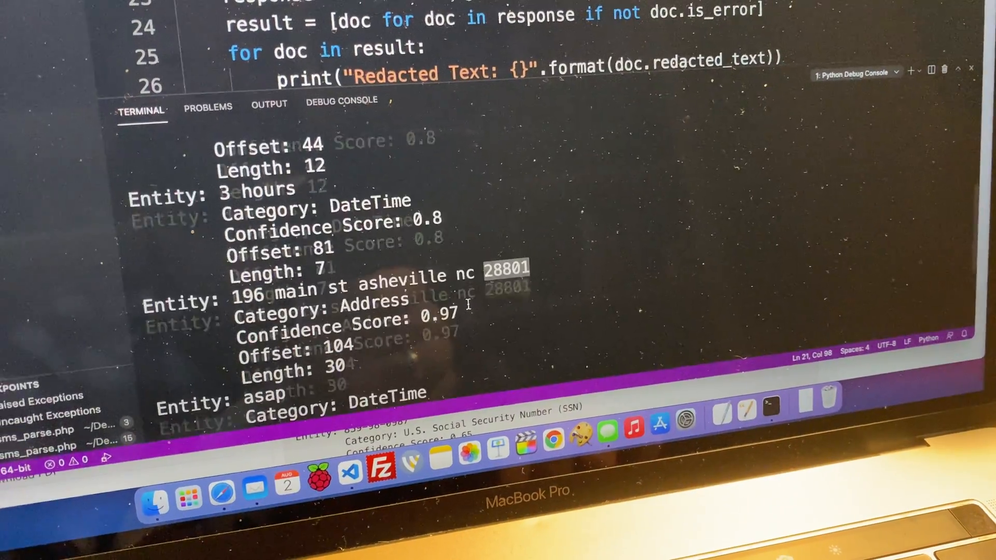
pyautogui.scroll(-3)
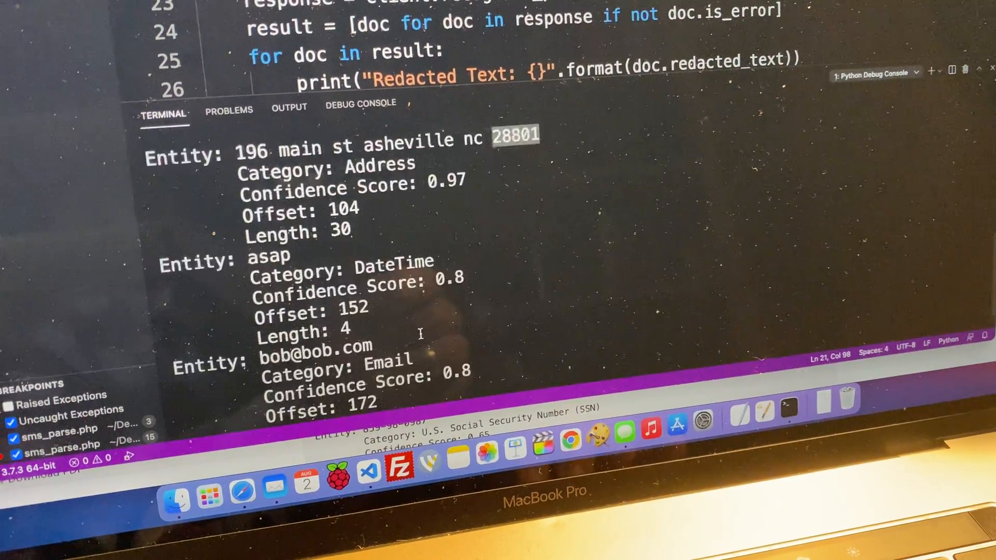